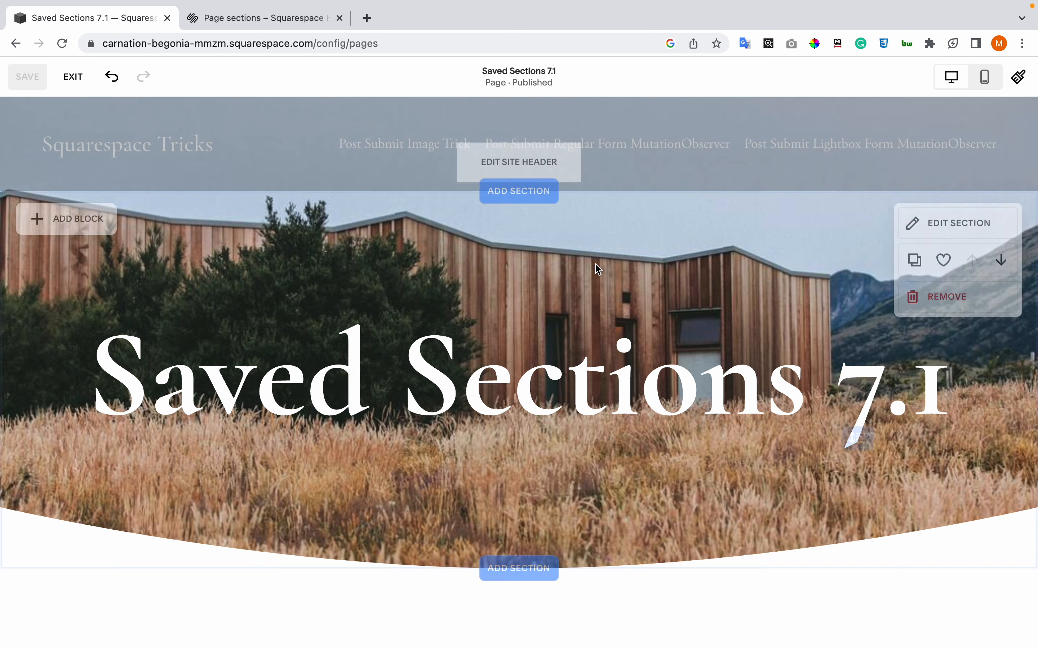
Scroll down the Saved Sections 7.1 page to bring the hero and gallery sections into view.
{"action": "scroll", "scroll_direction": "down", "scroll_amount": 3}
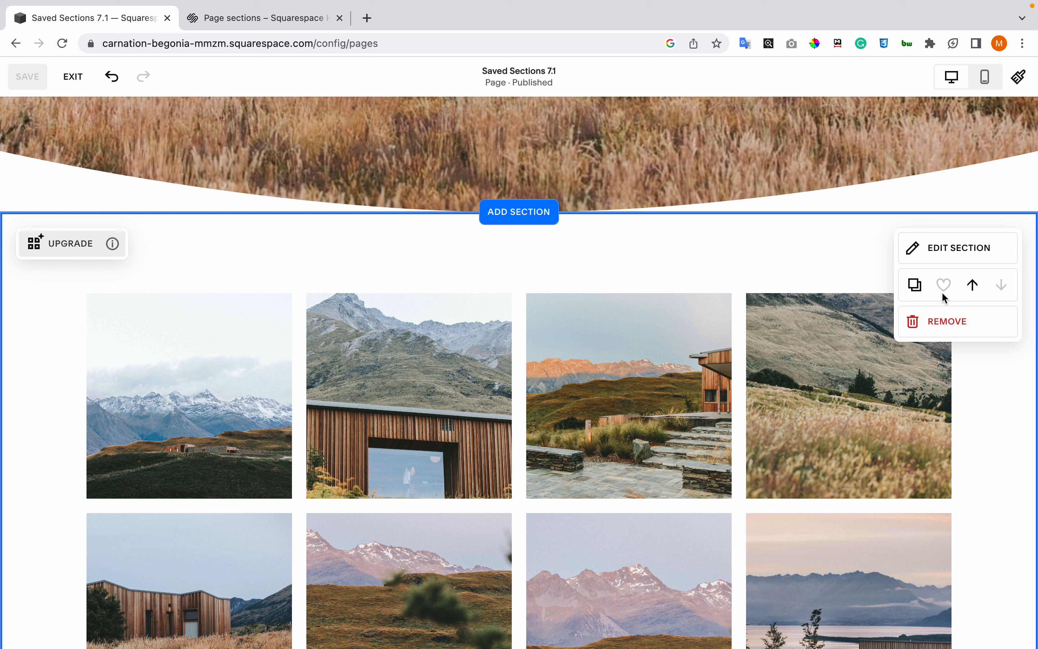
{"action": "mouse_move", "coordinate": [939, 289]}
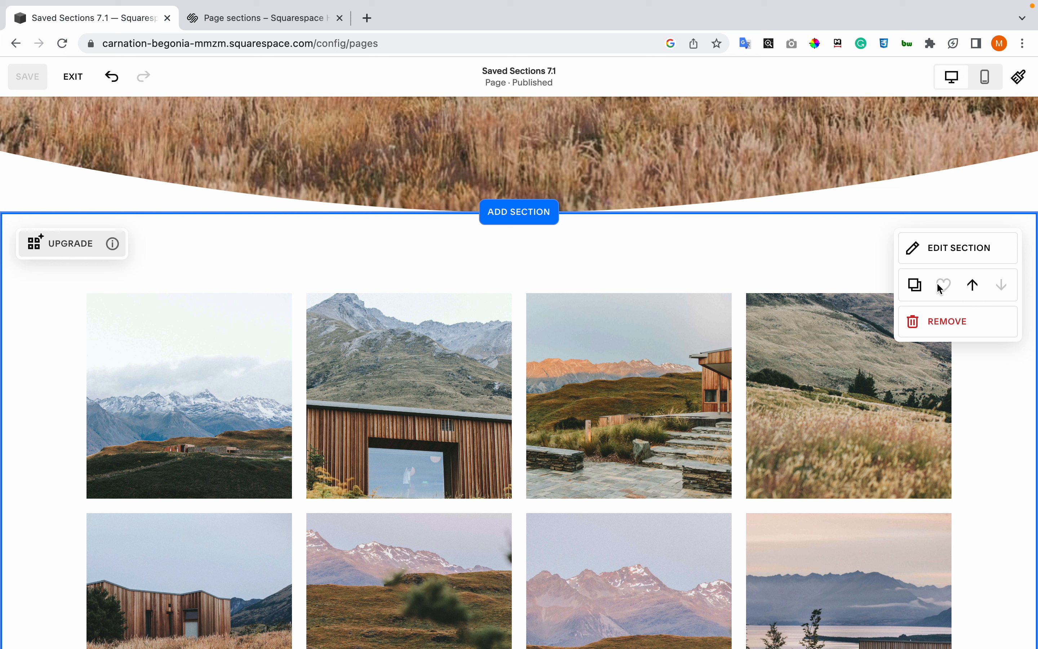
{"action": "mouse_move", "coordinate": [944, 292]}
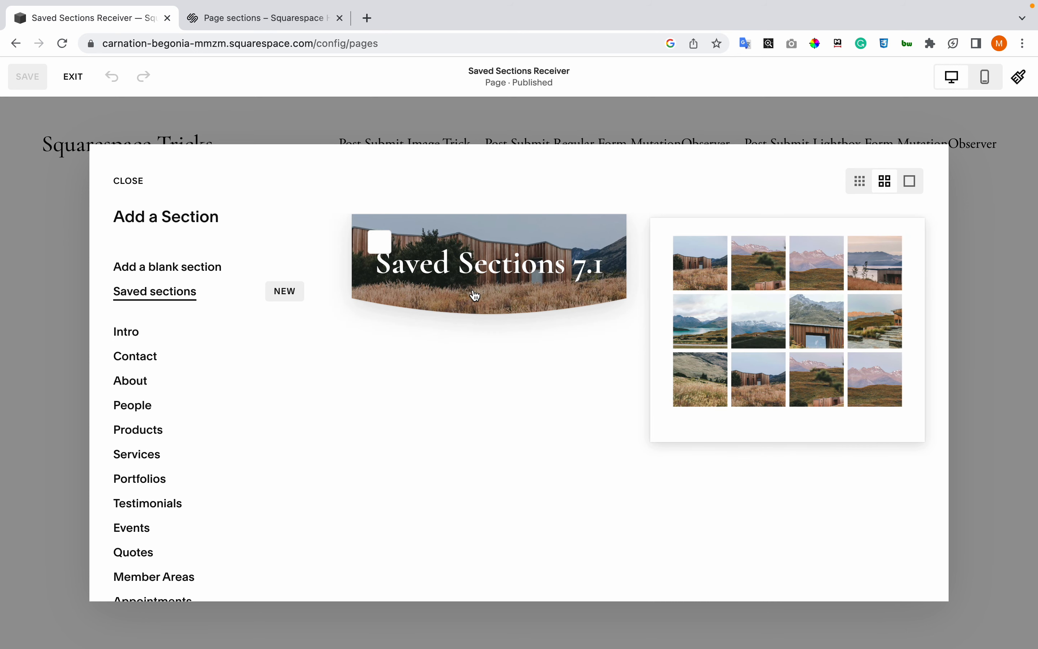
Add the saved hero section from Saved sections to the Receiver page.
{"action": "left_click", "coordinate": [129, 181]}
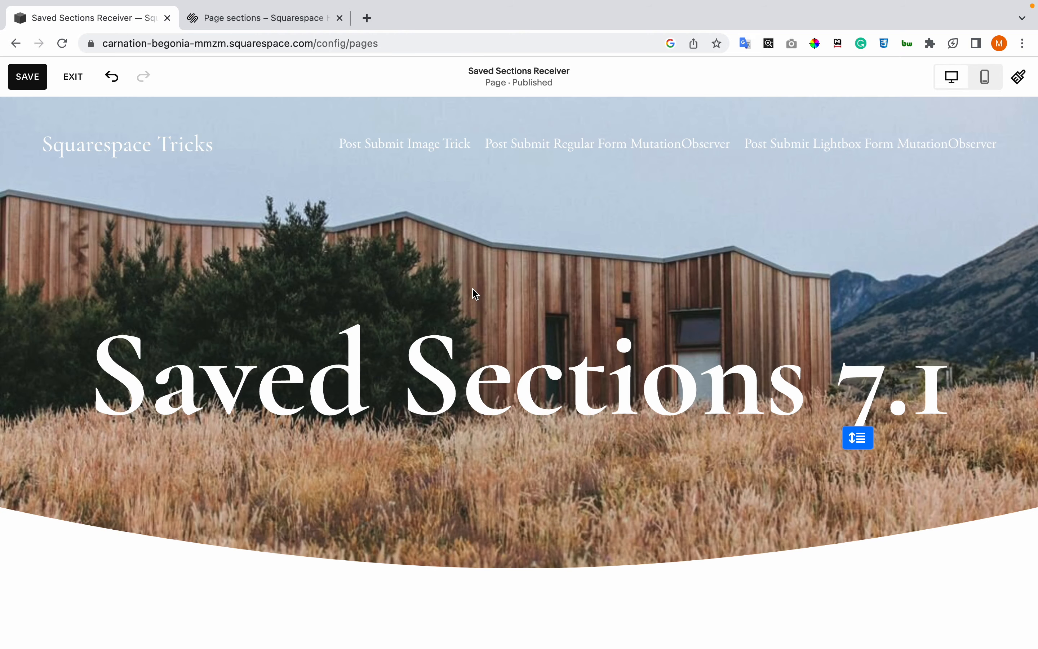
Add the saved mountain photo gallery section below the hero, then view the Save sections help article.
{"action": "left_click", "coordinate": [858, 438]}
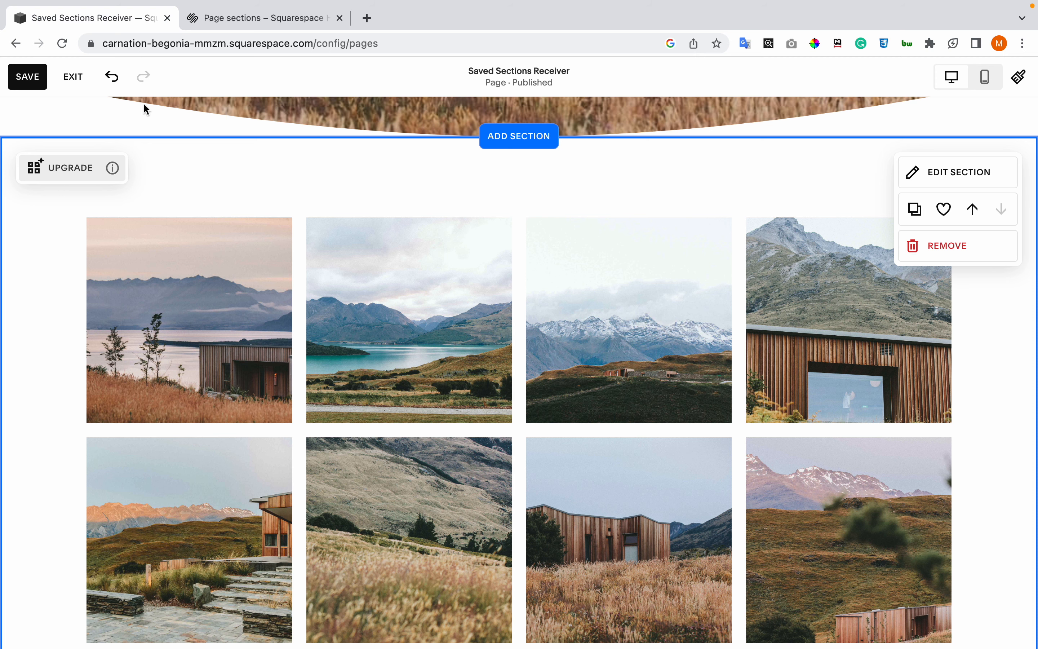
{"action": "left_click", "coordinate": [262, 18]}
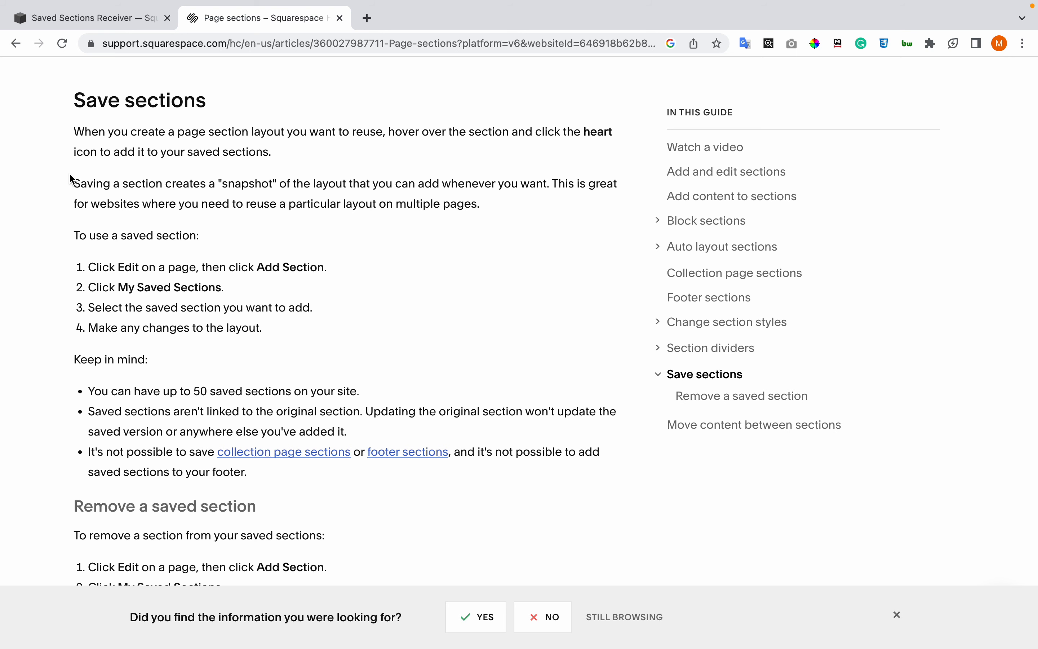
Read the Save sections guidance in the Help Center and return to the Receiver page editor.
{"action": "scroll", "scroll_direction": "down", "scroll_amount": 3}
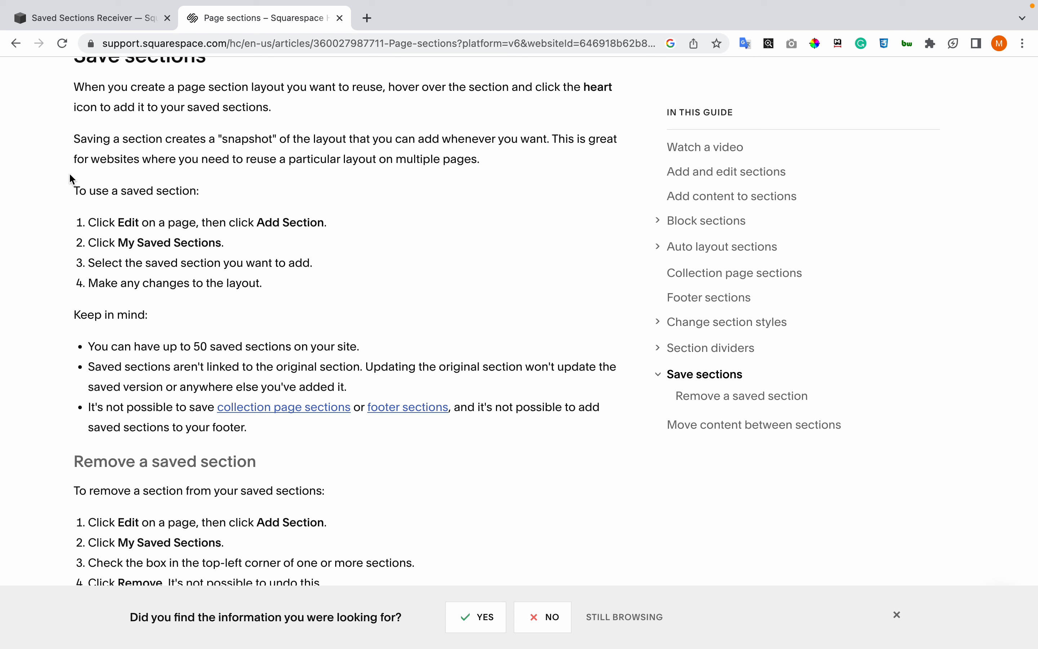
{"action": "mouse_move", "coordinate": [205, 347]}
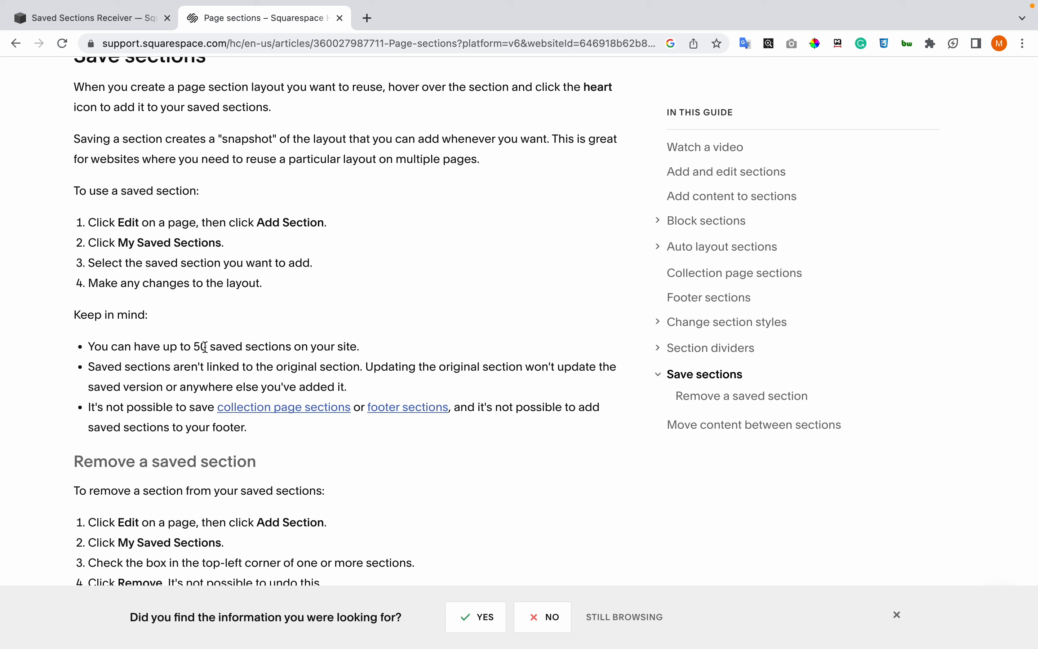
{"action": "mouse_move", "coordinate": [178, 380]}
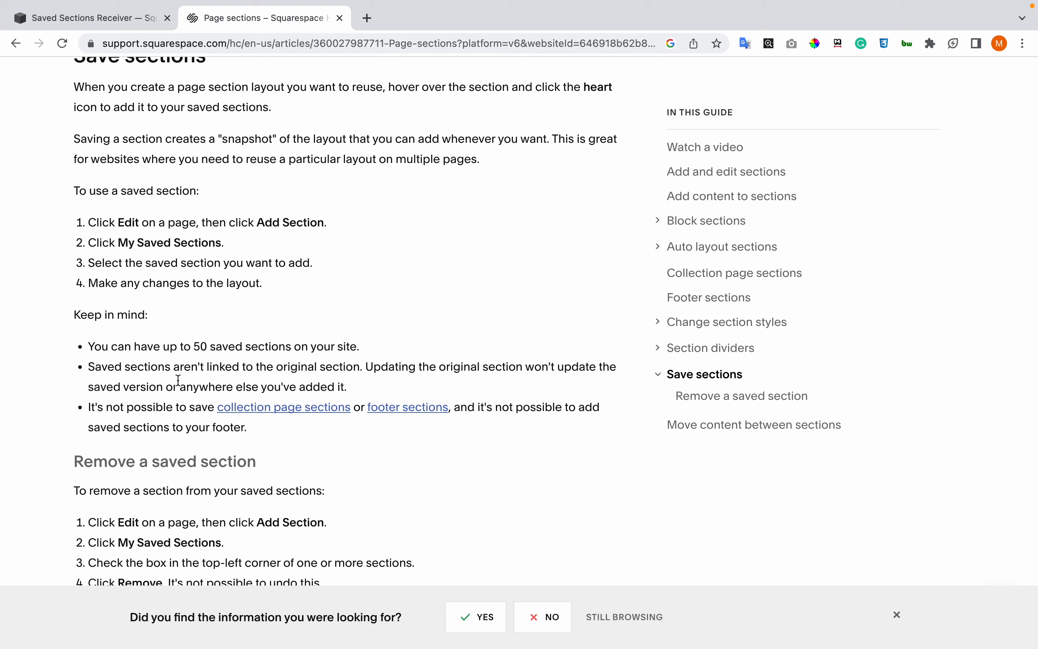
{"action": "mouse_move", "coordinate": [163, 405]}
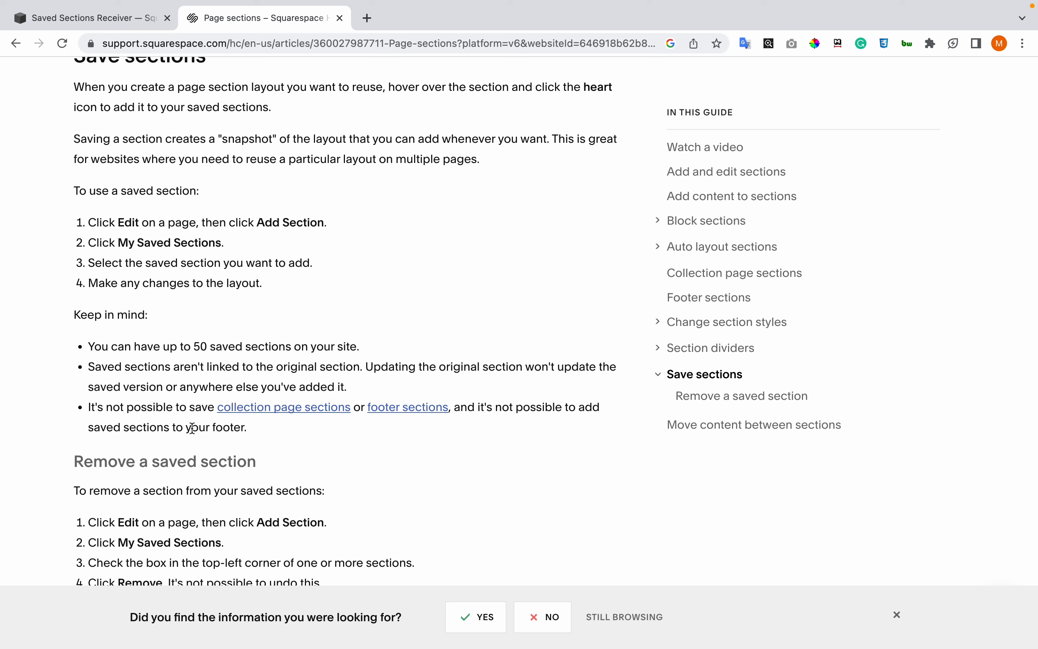
{"action": "mouse_move", "coordinate": [260, 439]}
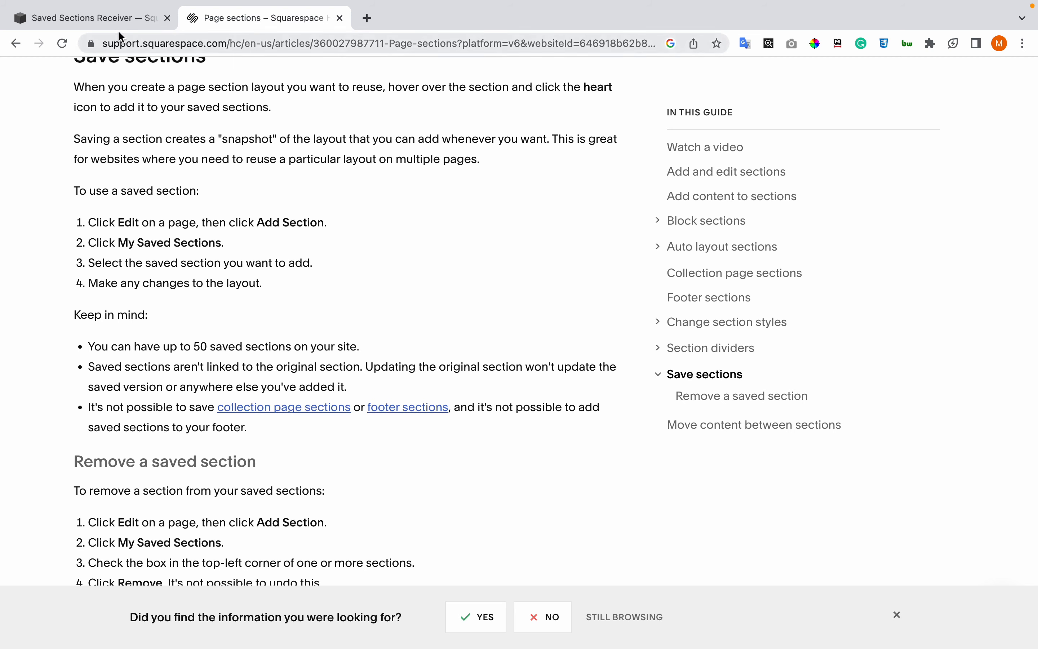
{"action": "left_click", "coordinate": [90, 18]}
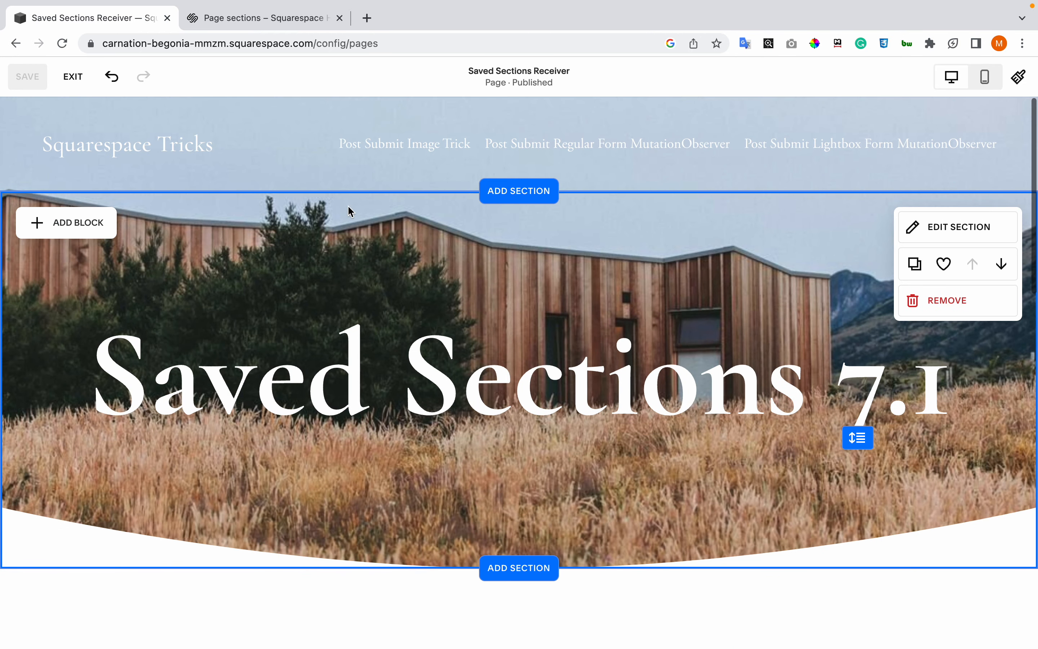